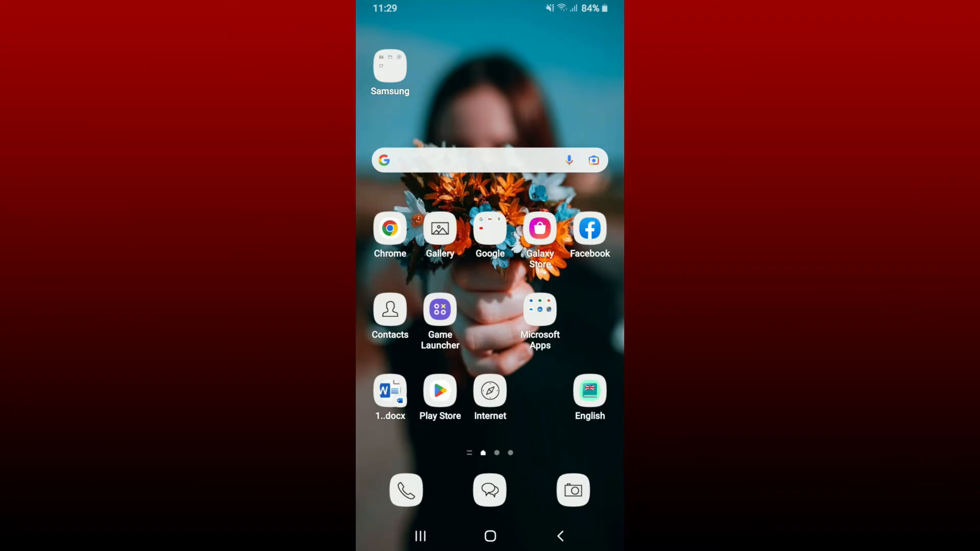
Search Play Store for 'zedge' to reach the ZEDGE Wallpapers app listing.
left_click(440, 391)
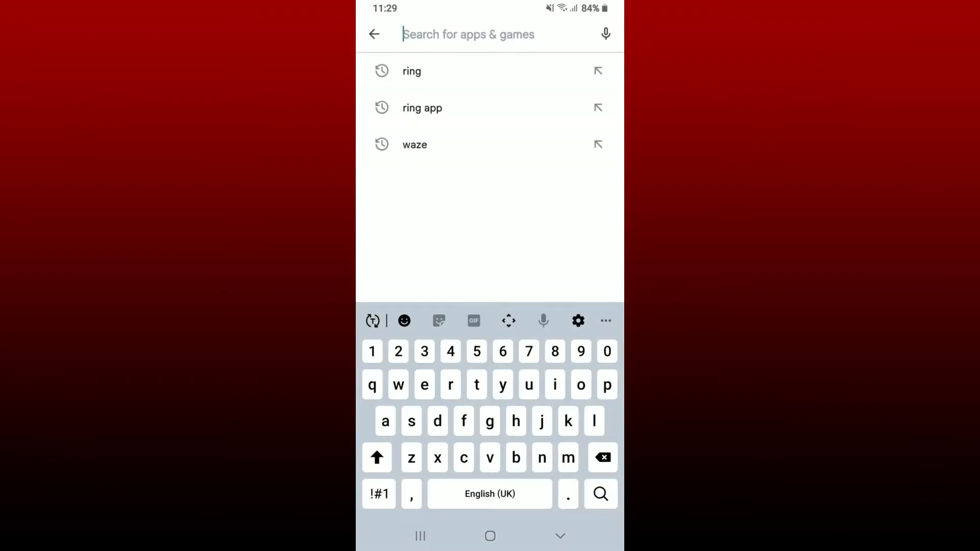
type("zed")
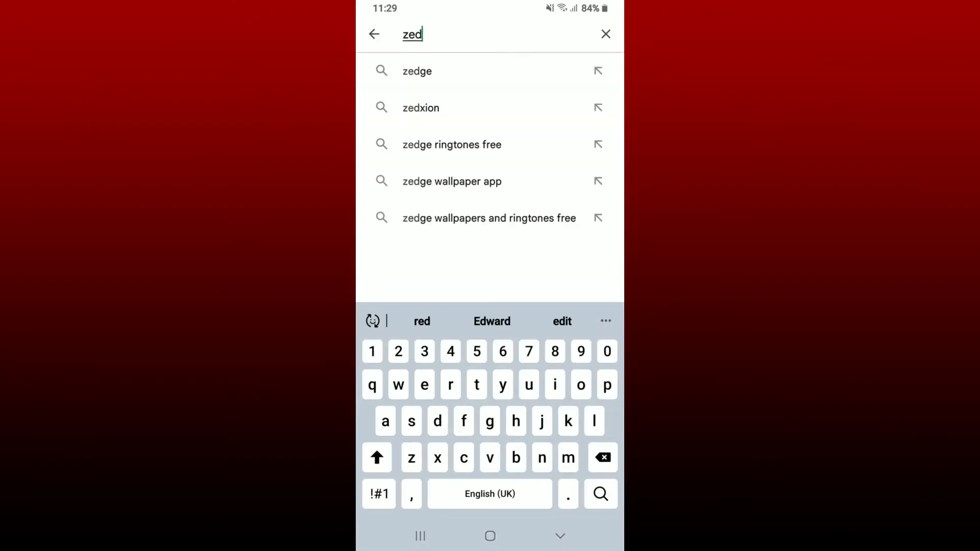
left_click(417, 71)
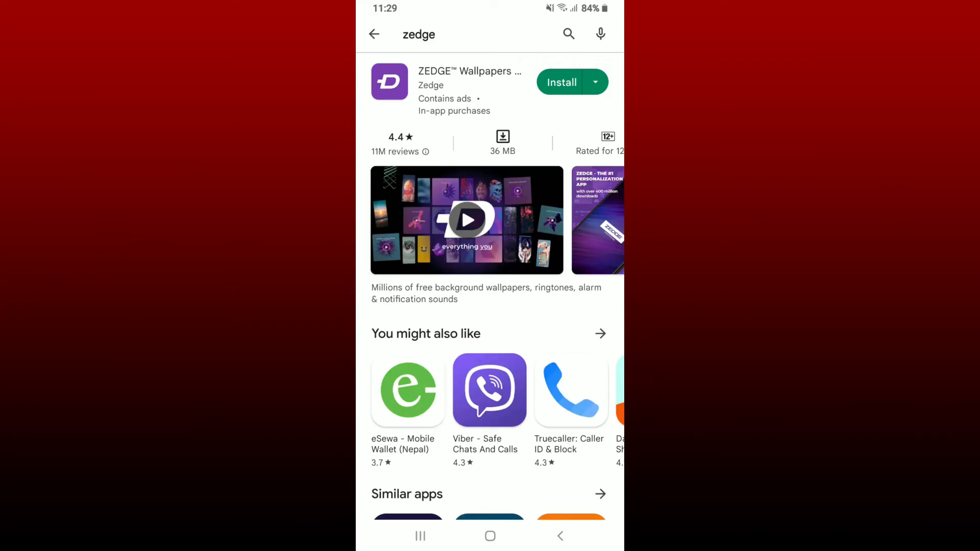
Install ZEDGE Wallpapers & Ringtones and launch it to its splash screen.
left_click(560, 81)
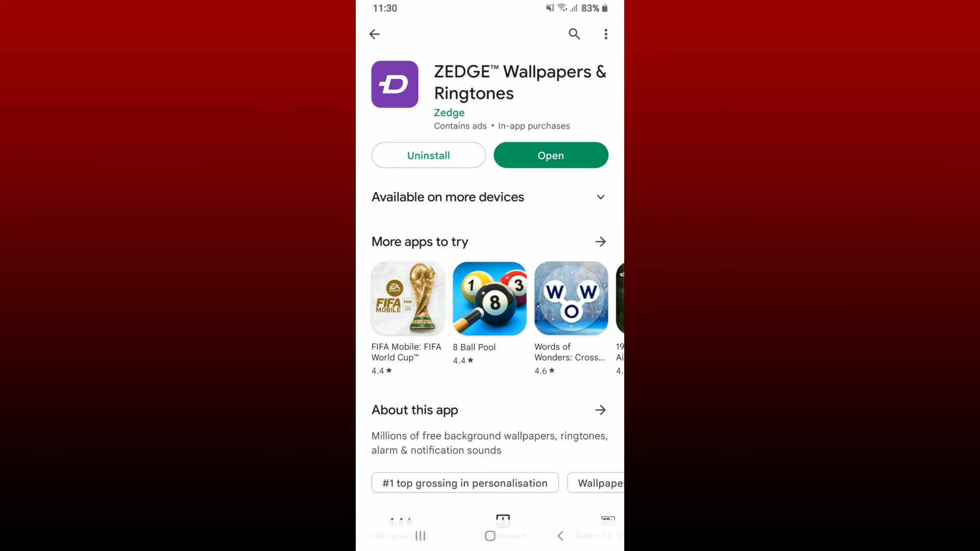
left_click(550, 155)
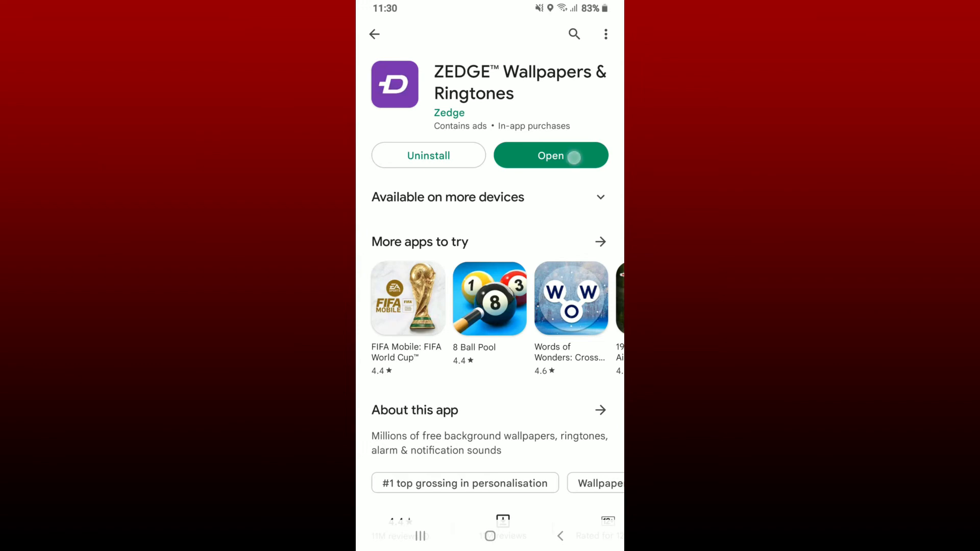
left_click(550, 155)
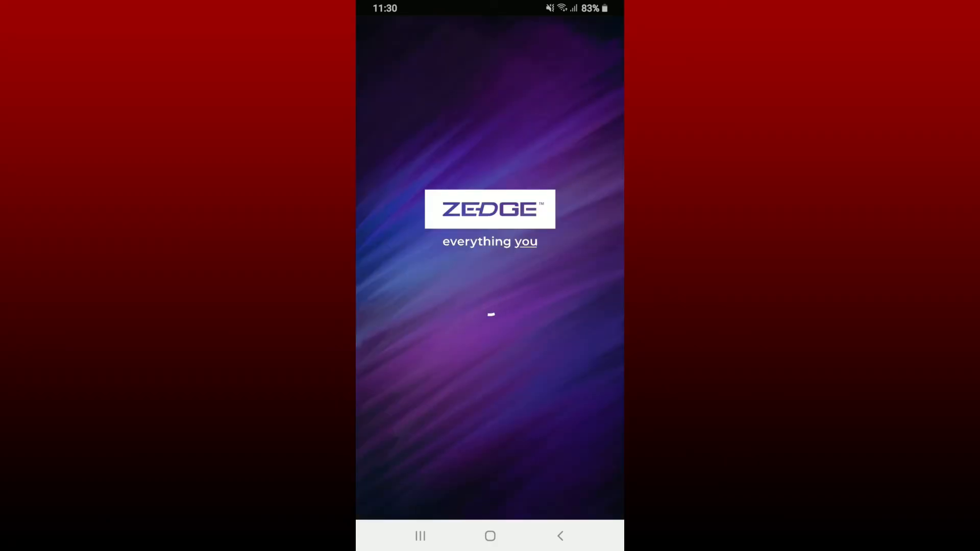